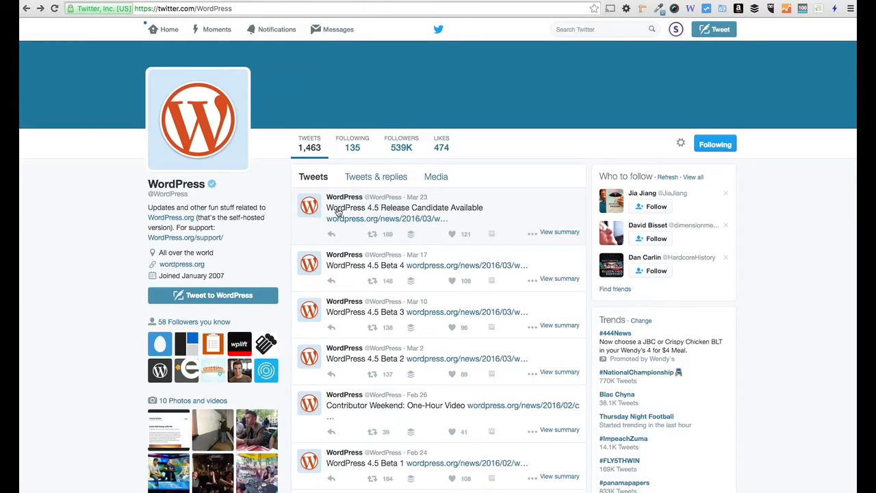
{"action": "mouse_move", "coordinate": [471, 211]}
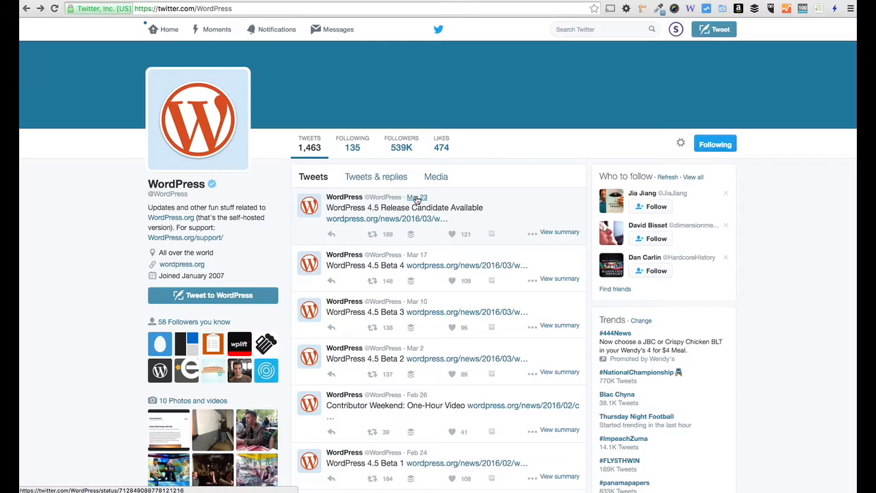
- Copy the link address of WordPress's 4.5 Release Candidate tweet from its 'Mar 23' timestamp
{"action": "right_click", "coordinate": [417, 197]}
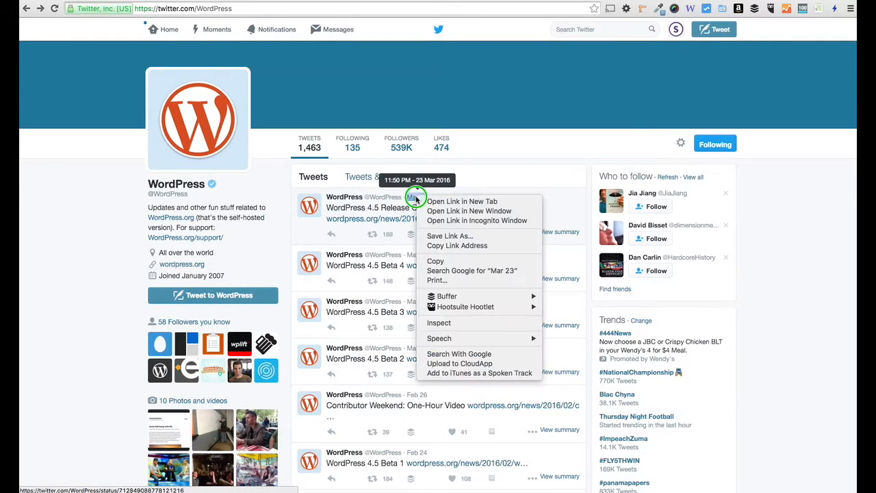
{"action": "mouse_move", "coordinate": [456, 245]}
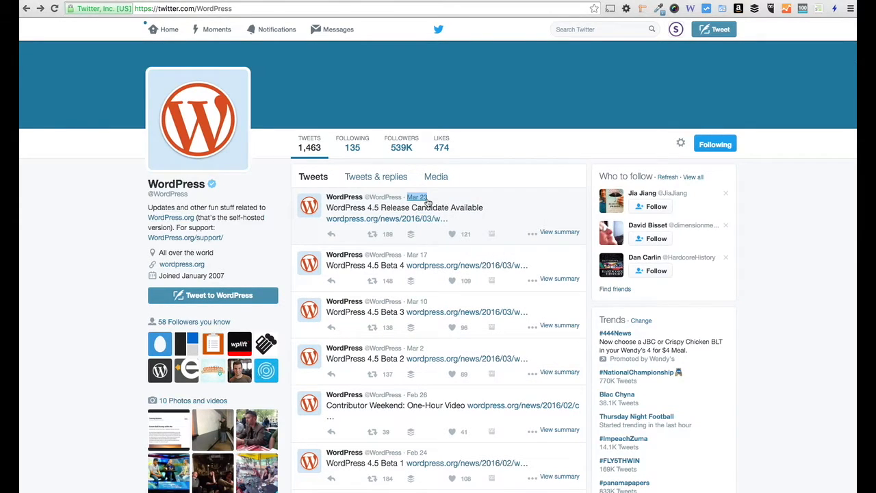
{"action": "left_click", "coordinate": [417, 197]}
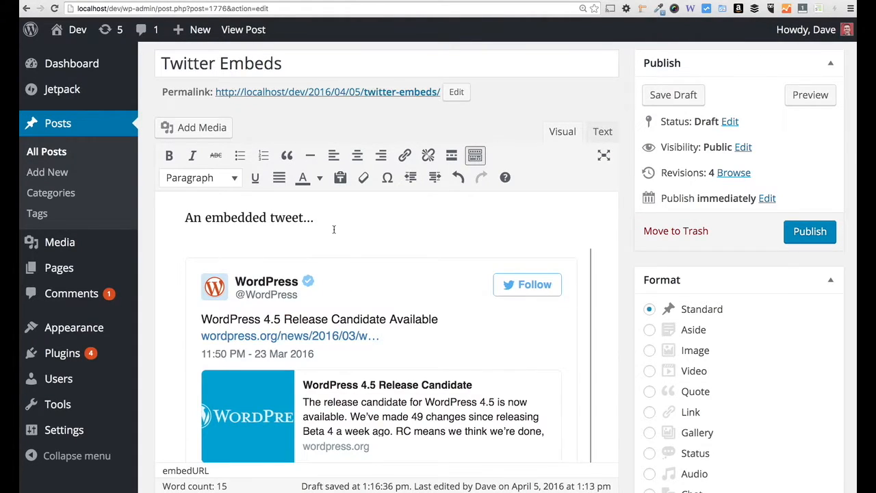
{"action": "scroll", "scroll_direction": "down", "scroll_amount": 3}
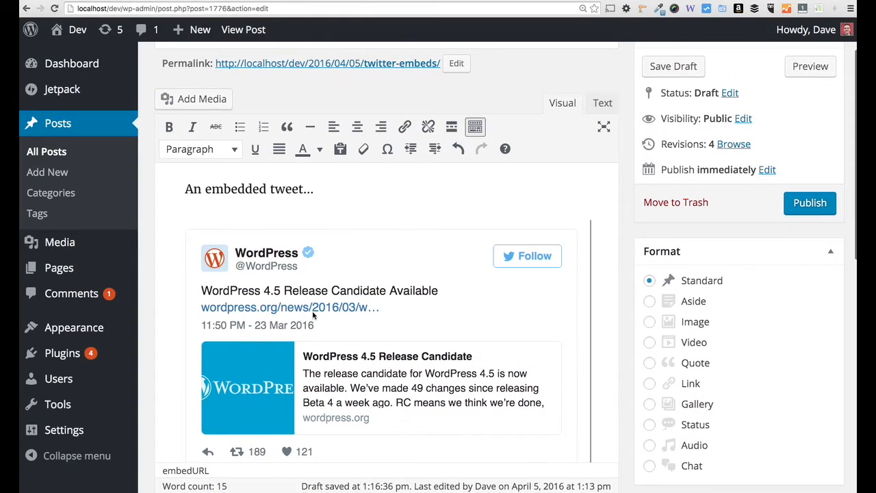
{"action": "mouse_move", "coordinate": [296, 263]}
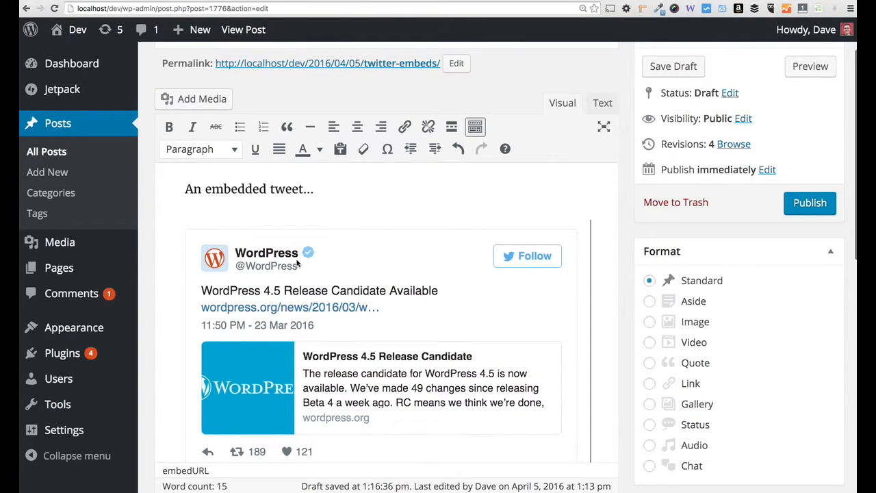
{"action": "scroll", "scroll_direction": "down", "scroll_amount": 3}
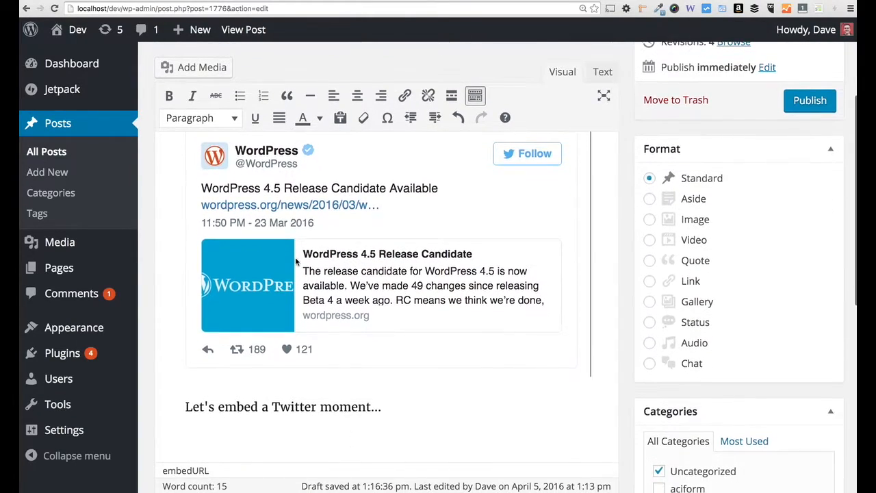
{"action": "scroll", "scroll_direction": "down", "scroll_amount": 3}
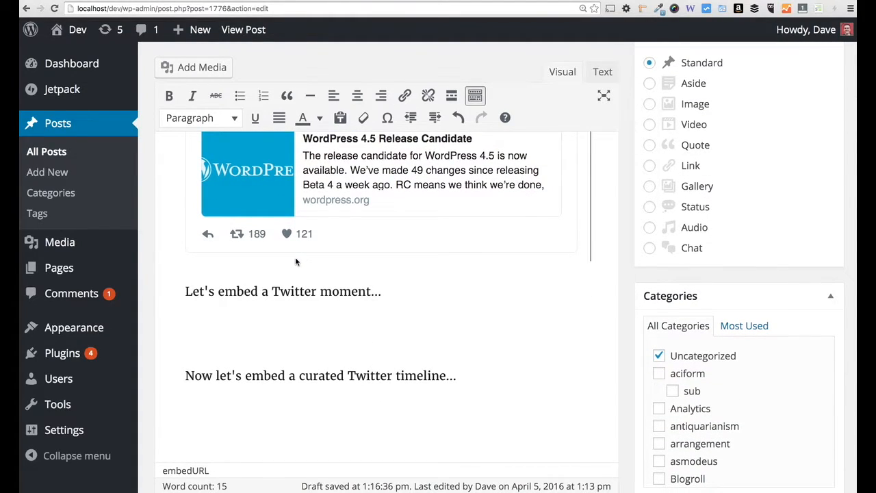
{"action": "scroll", "scroll_direction": "down", "scroll_amount": 3}
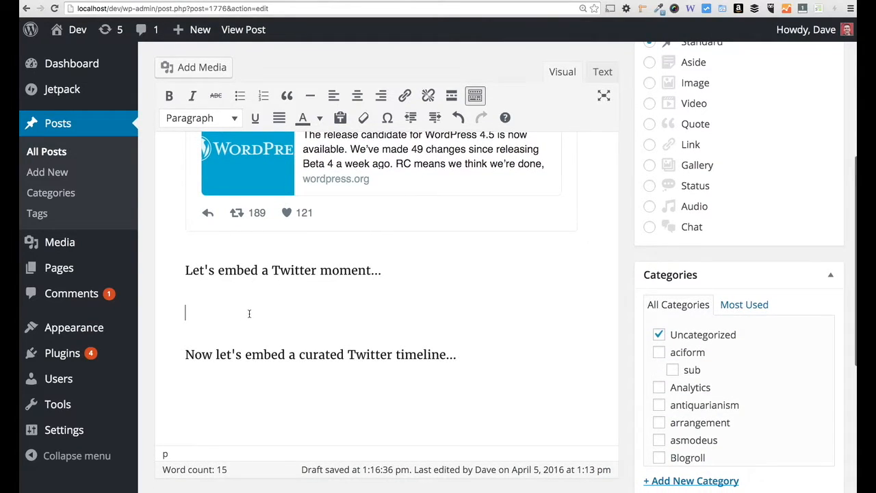
{"action": "mouse_move", "coordinate": [288, 96]}
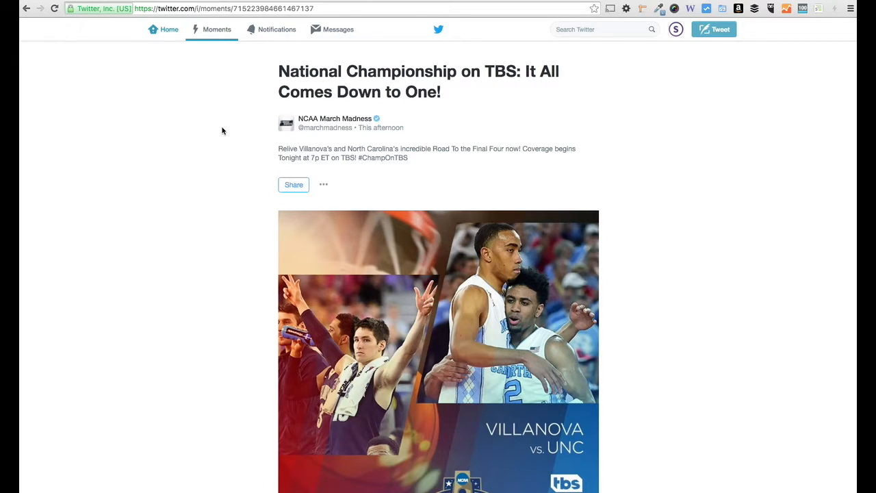
{"action": "mouse_move", "coordinate": [314, 43]}
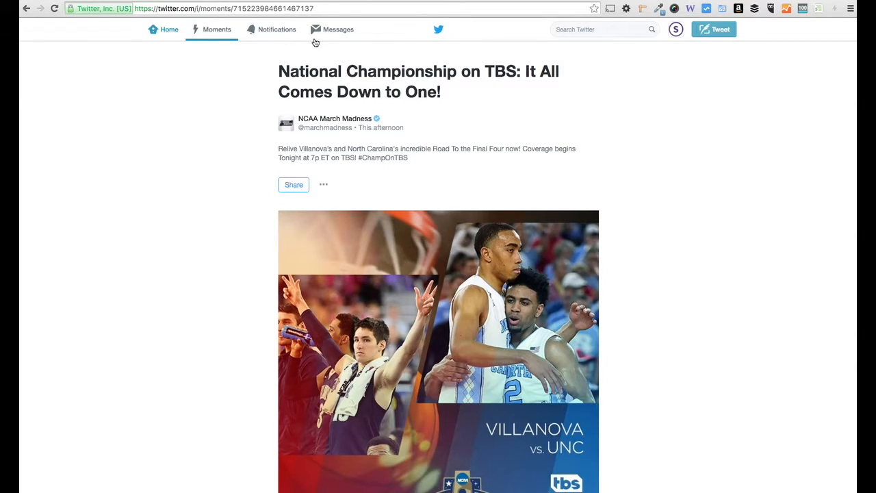
{"action": "mouse_move", "coordinate": [411, 52]}
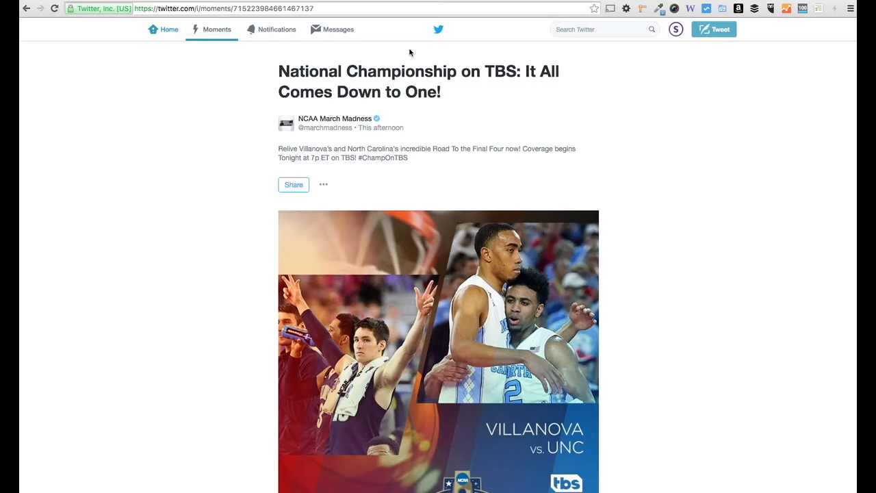
{"action": "mouse_move", "coordinate": [231, 20]}
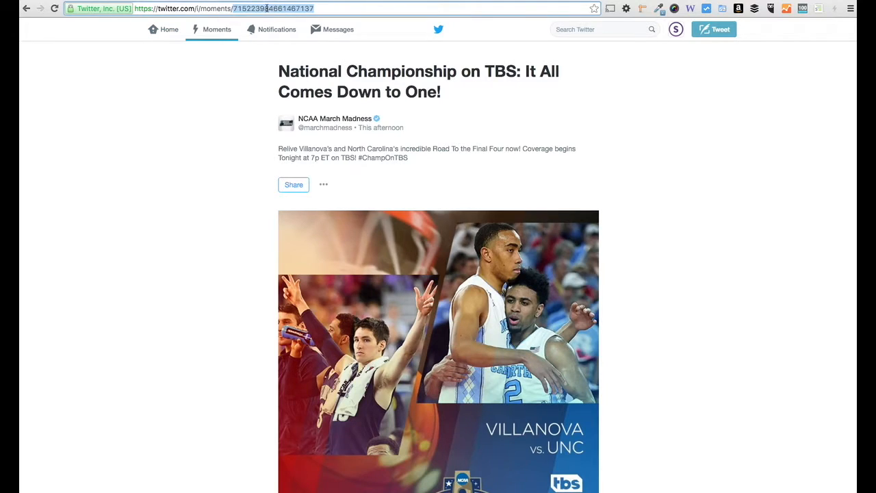
- Select the National Championship on TBS moment's full address in the address bar for copying
{"action": "triple_click", "coordinate": [239, 8]}
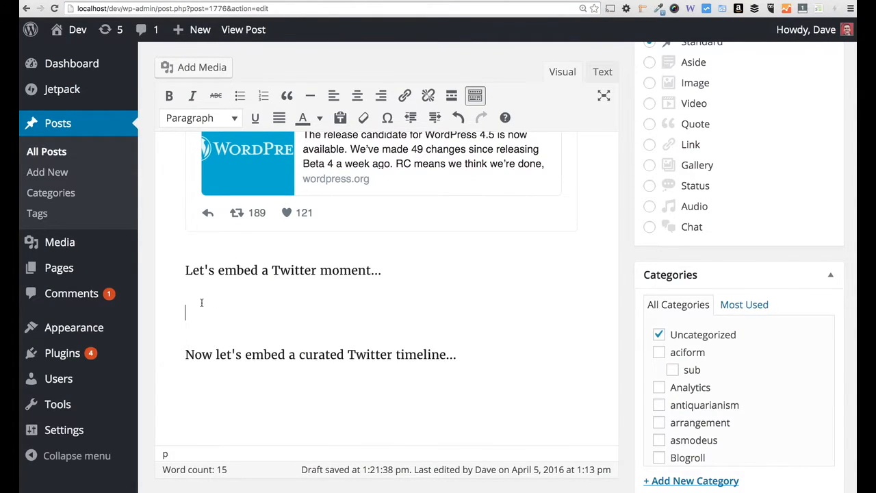
{"action": "type", "text": "https://twitter.com/i/moments/715223984661467137"}
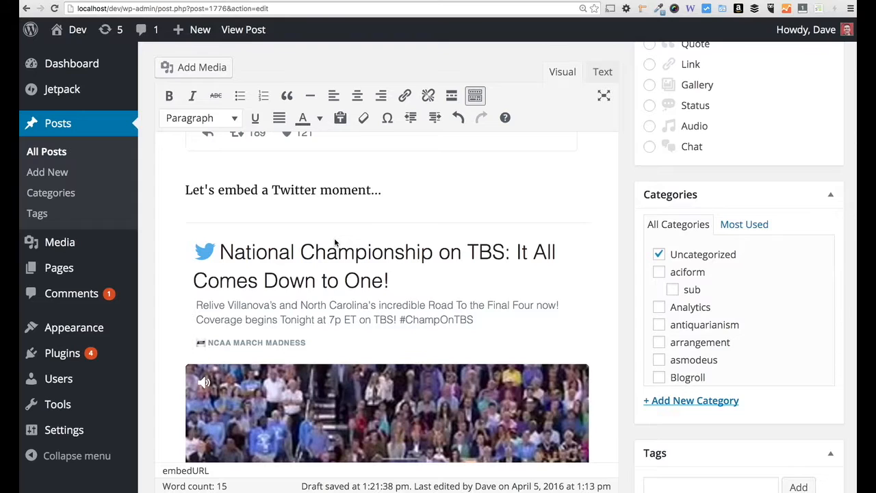
{"action": "scroll", "scroll_direction": "down", "scroll_amount": 3}
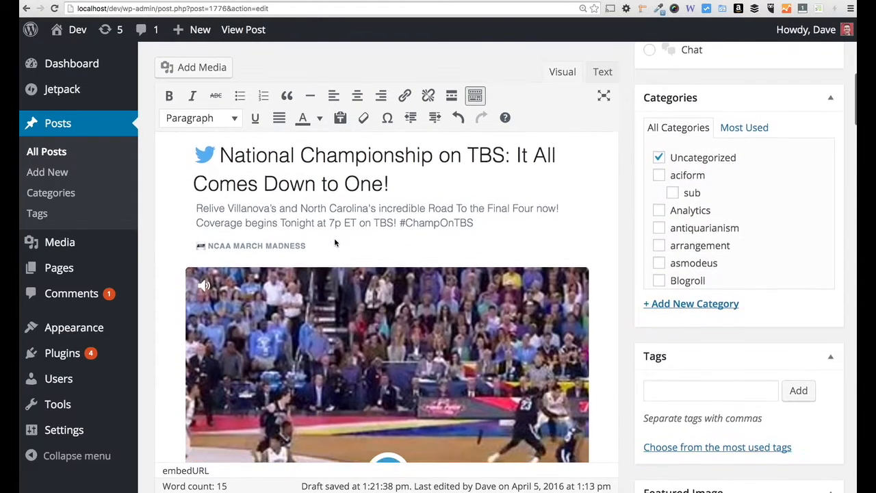
{"action": "scroll", "scroll_direction": "down", "scroll_amount": 3}
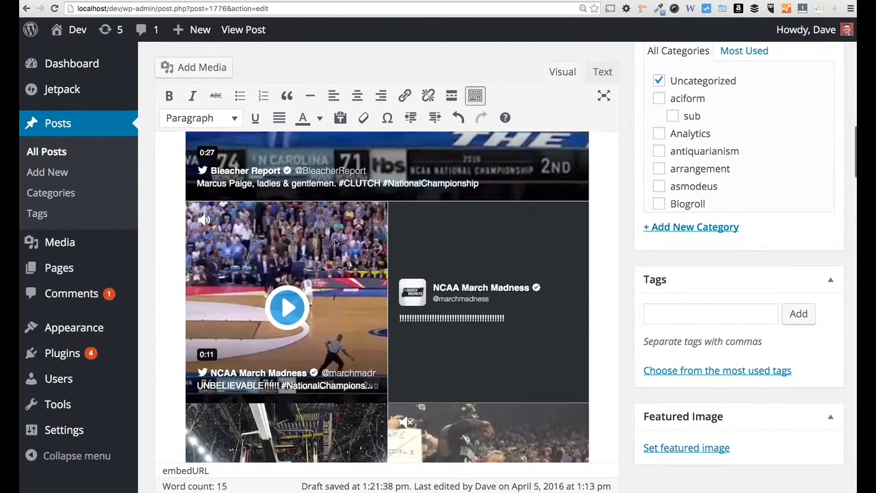
{"action": "scroll", "scroll_direction": "down", "scroll_amount": 3}
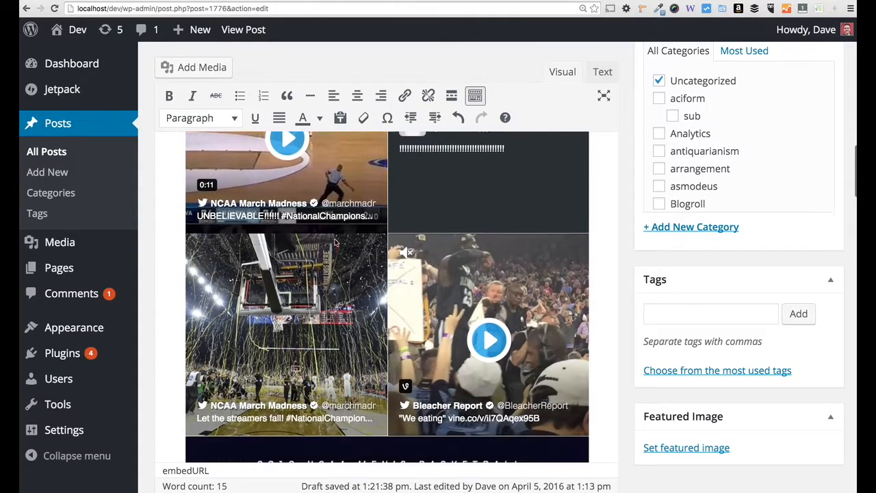
{"action": "scroll", "scroll_direction": "down", "scroll_amount": 3}
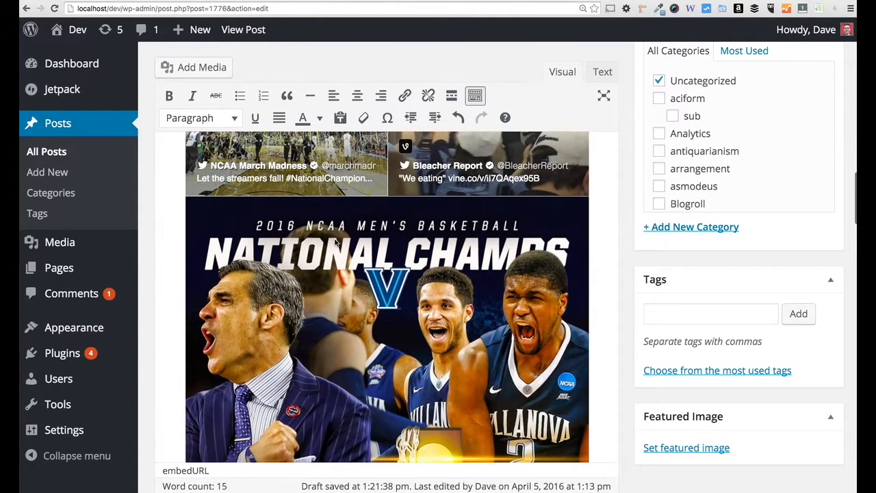
{"action": "scroll", "scroll_direction": "down", "scroll_amount": 3}
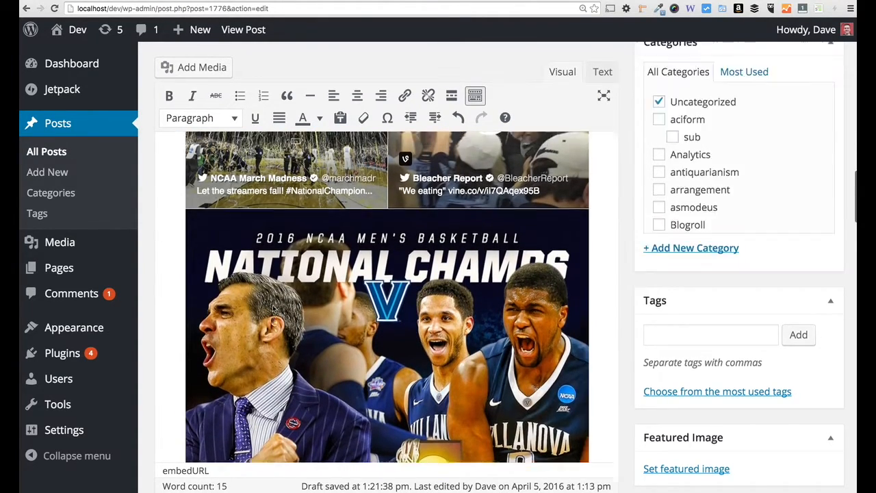
{"action": "scroll", "scroll_direction": "down", "scroll_amount": 3}
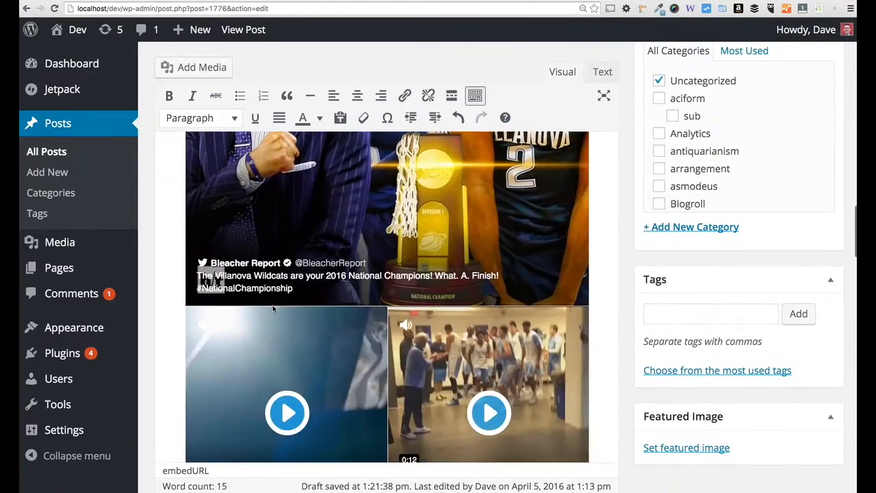
{"action": "scroll", "scroll_direction": "down", "scroll_amount": 3}
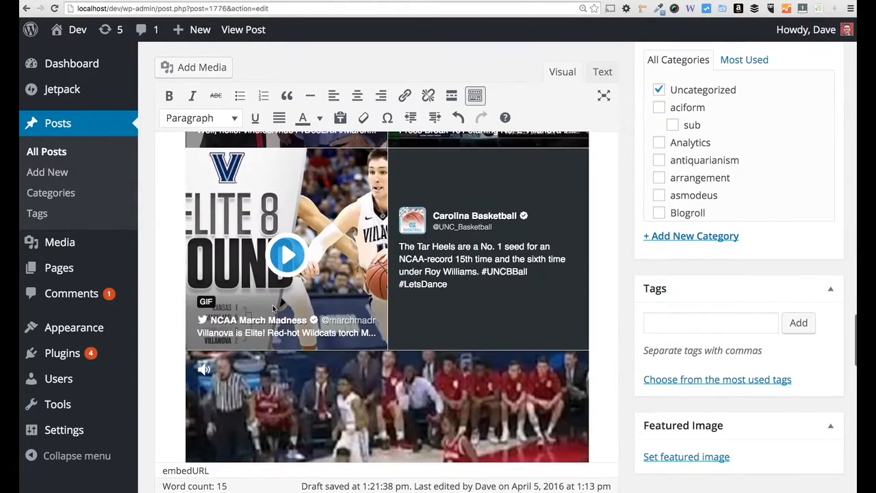
{"action": "scroll", "scroll_direction": "down", "scroll_amount": 3}
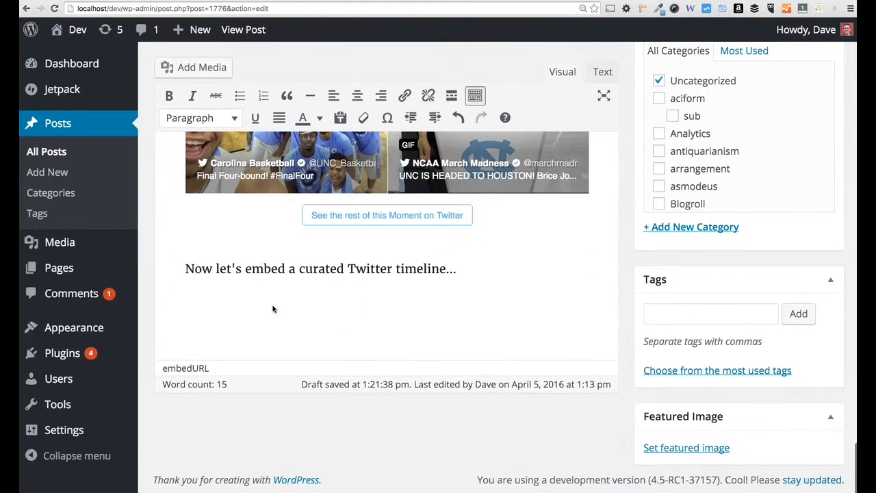
{"action": "left_click", "coordinate": [273, 310]}
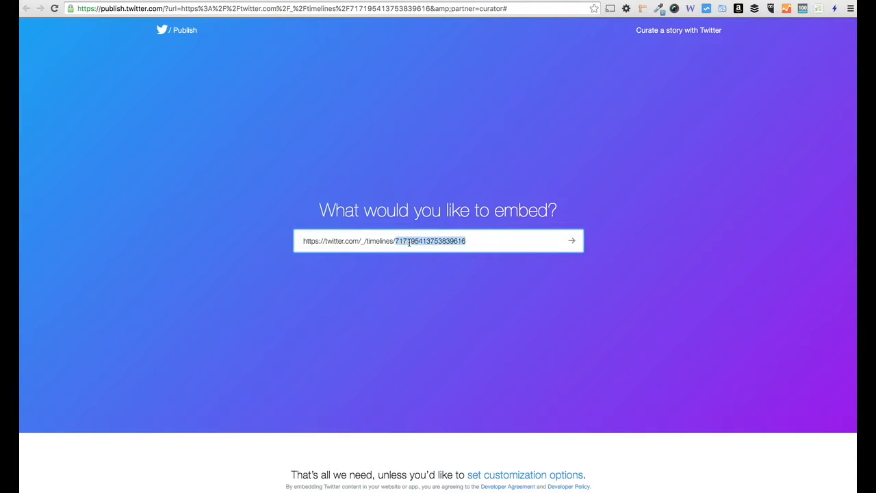
- Select the curated timeline's whole address in the publish.twitter.com URL field for copying
{"action": "left_click", "coordinate": [572, 241]}
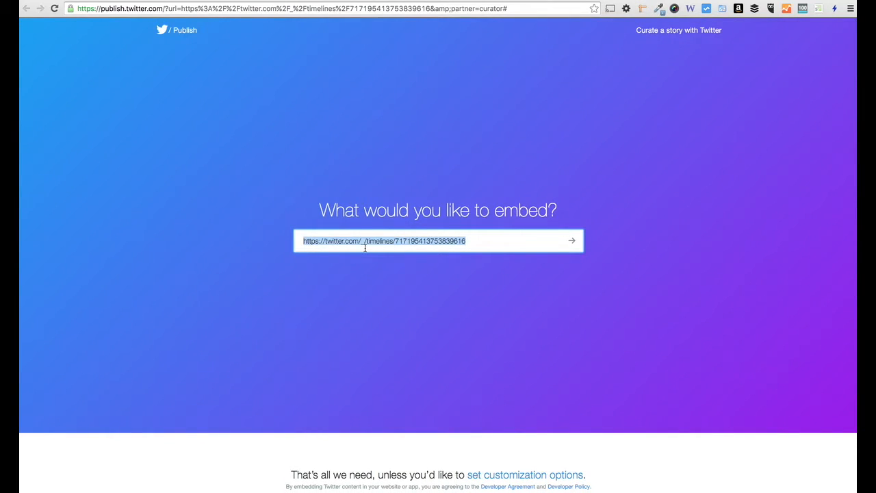
{"action": "mouse_move", "coordinate": [414, 238]}
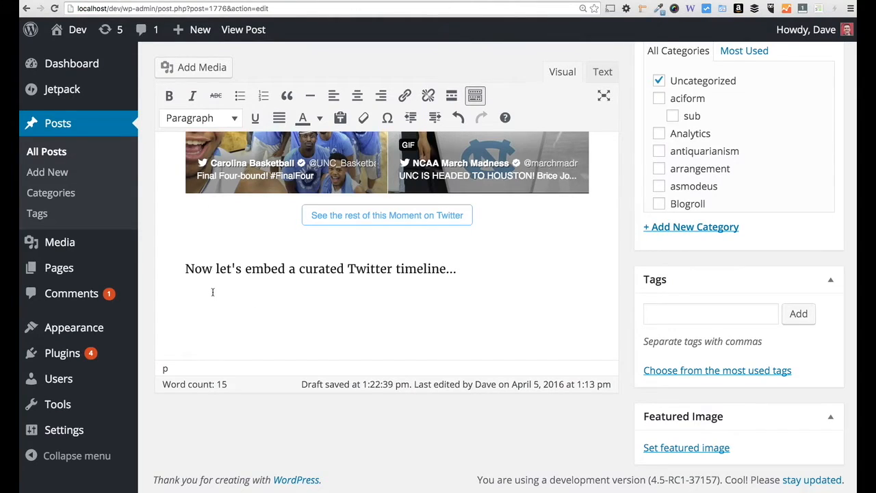
{"action": "type", "text": "https://twitter.com/__/timelines/717195413753839616"}
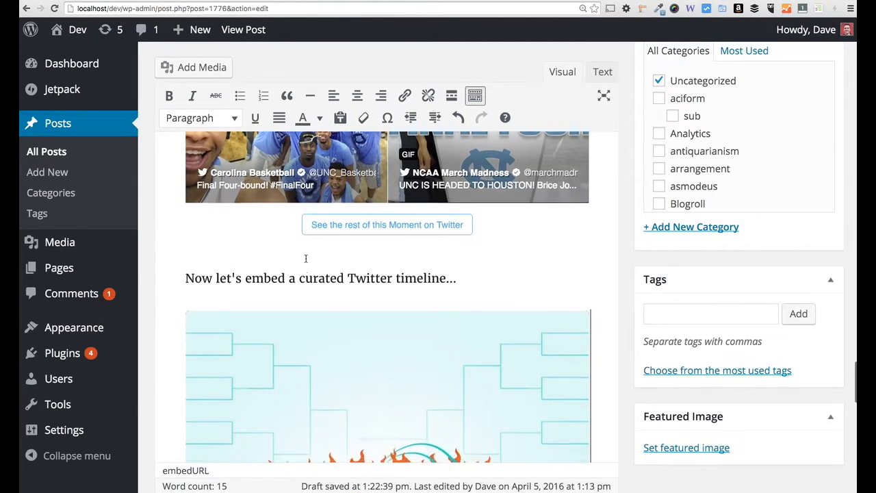
{"action": "scroll", "scroll_direction": "down", "scroll_amount": 3}
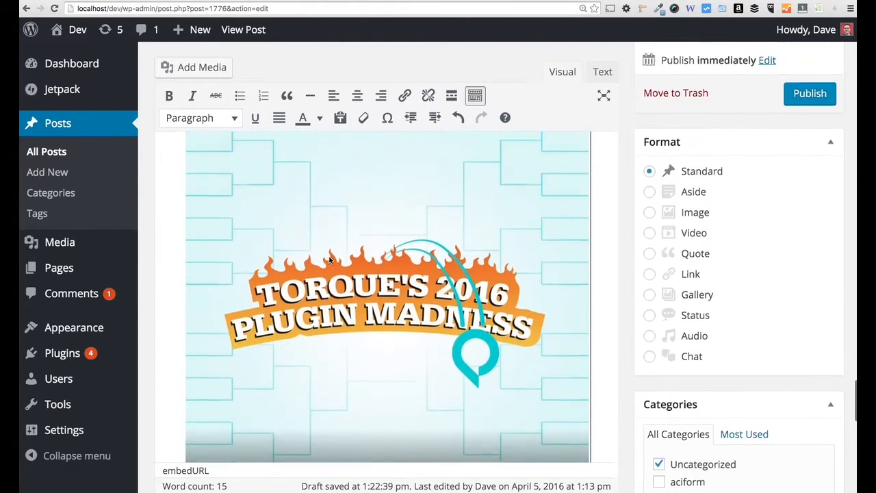
{"action": "scroll", "scroll_direction": "down", "scroll_amount": 3}
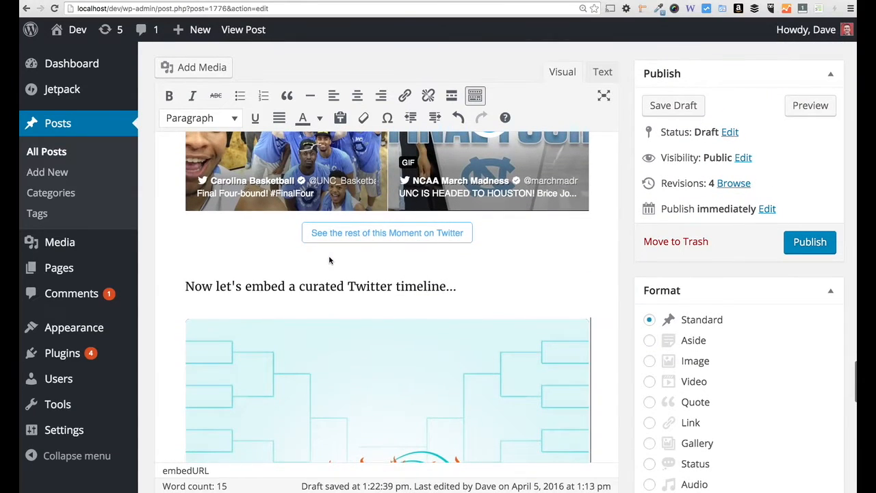
{"action": "scroll", "scroll_direction": "down", "scroll_amount": 3}
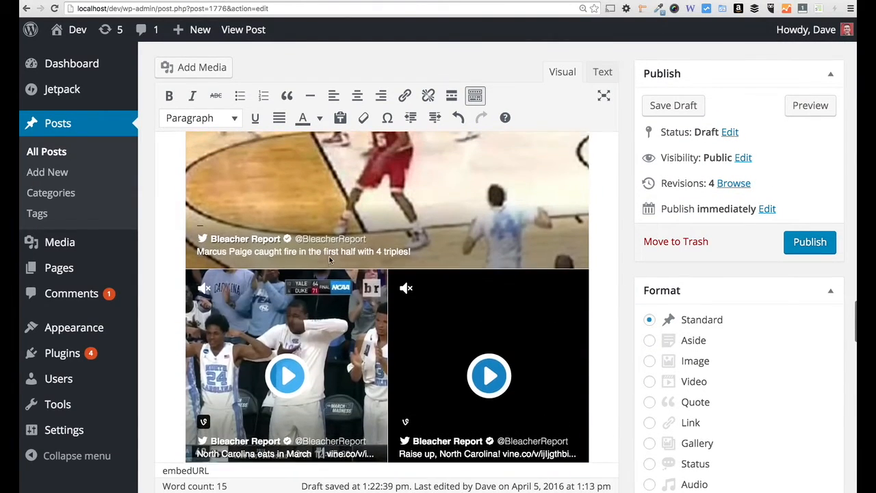